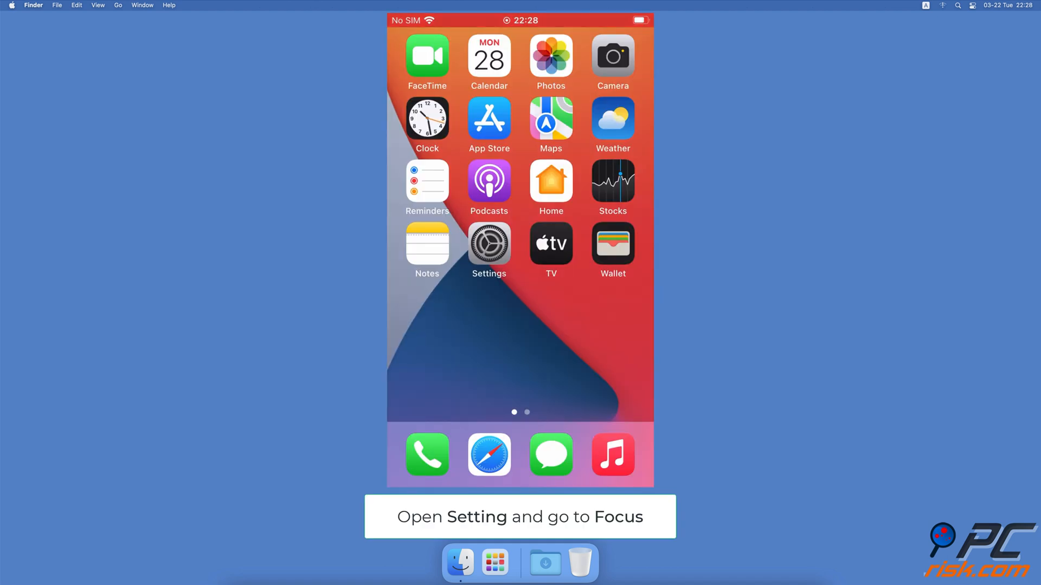
Step: From Settings > Focus, add a new Custom Focus, reaching its naming screen
{"action": "left_click", "coordinate": [489, 244]}
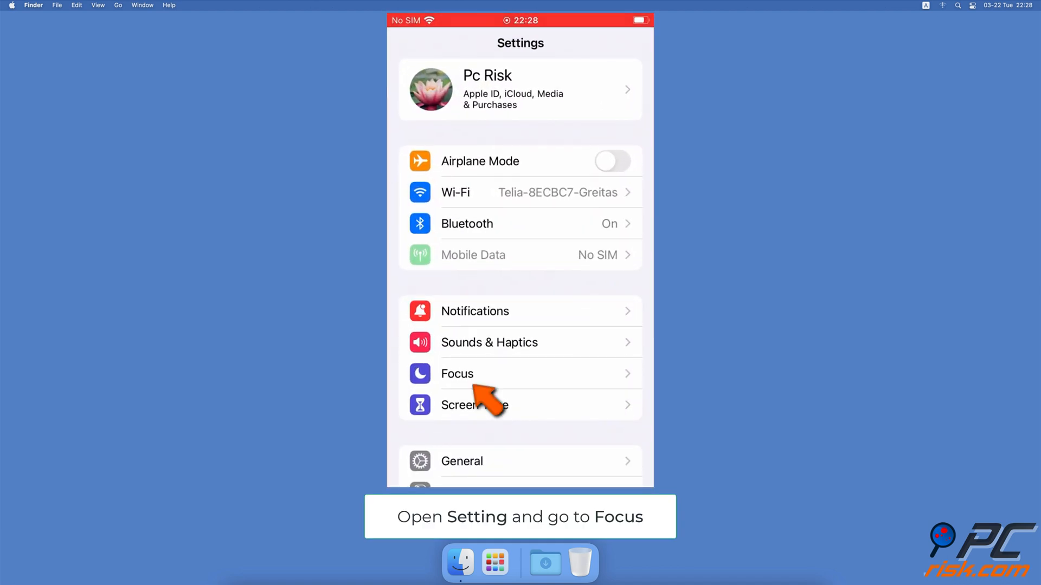
{"action": "left_click", "coordinate": [457, 373]}
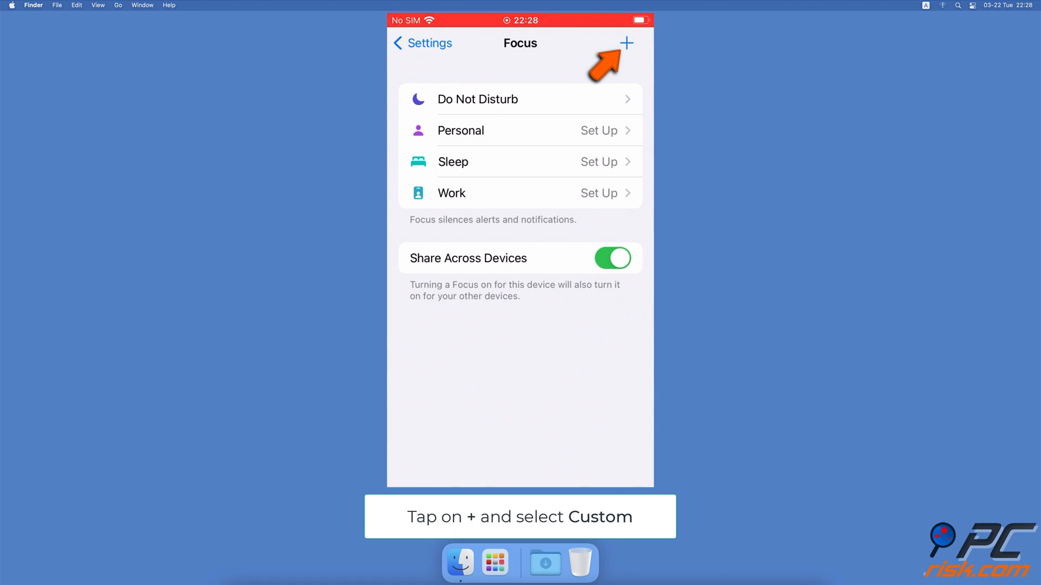
{"action": "left_click", "coordinate": [626, 42]}
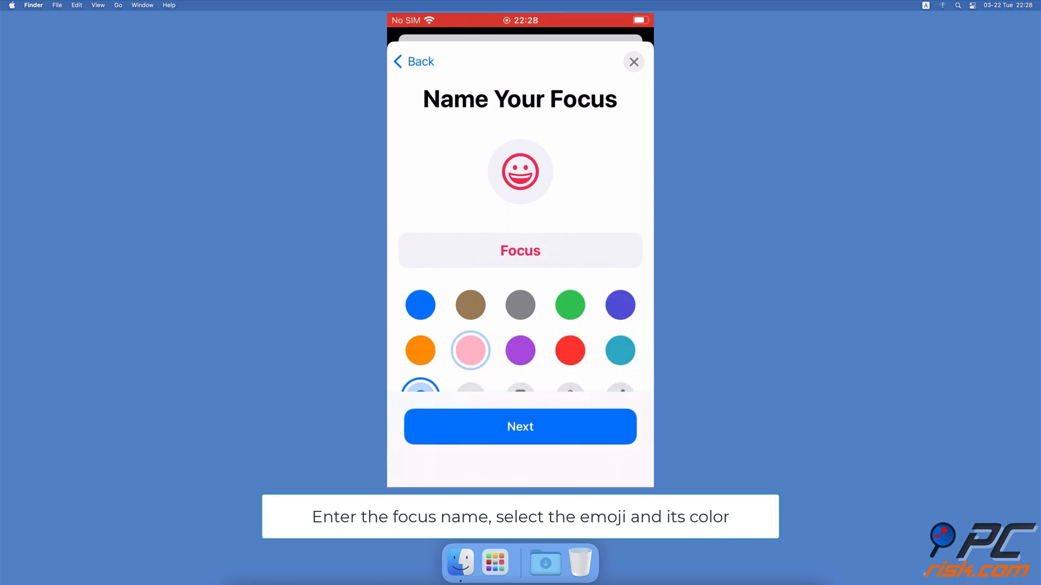
Step: Choose the headphones emoji in pink-red, continue, and allow calls from Everyone
{"action": "scroll", "scroll_direction": "down", "scroll_amount": 3}
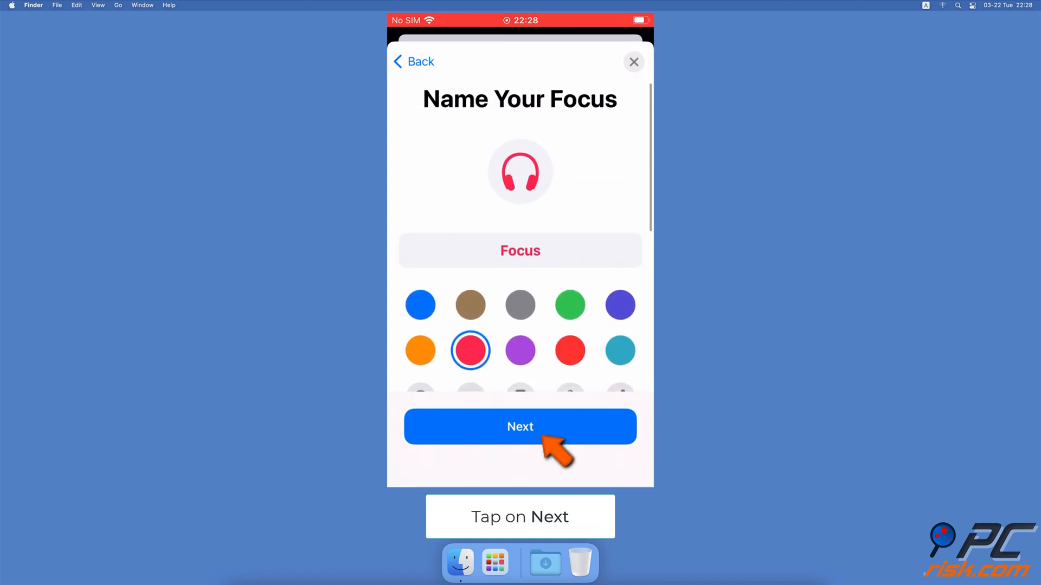
{"action": "left_click", "coordinate": [519, 427]}
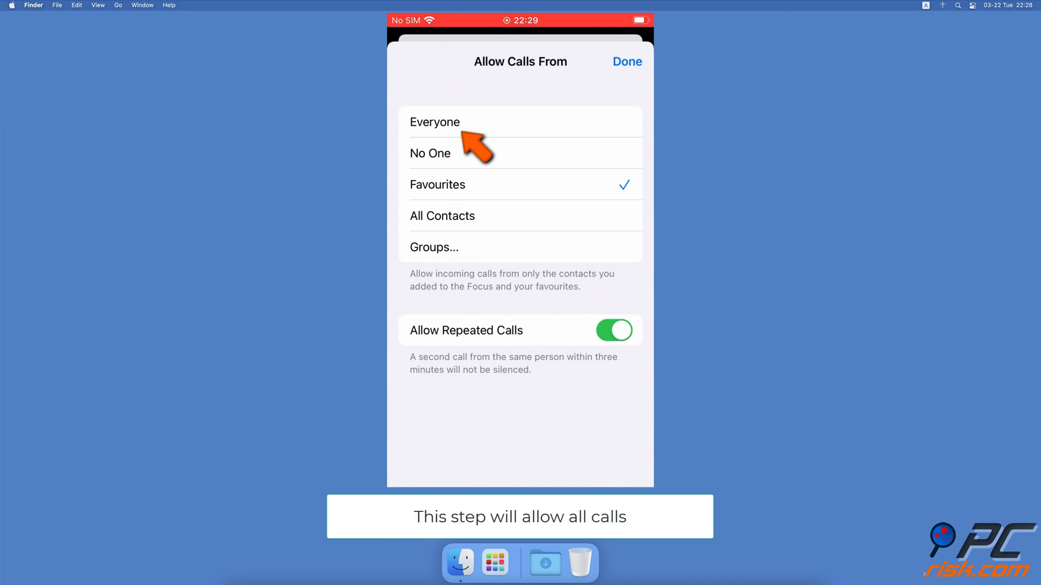
{"action": "left_click", "coordinate": [434, 123]}
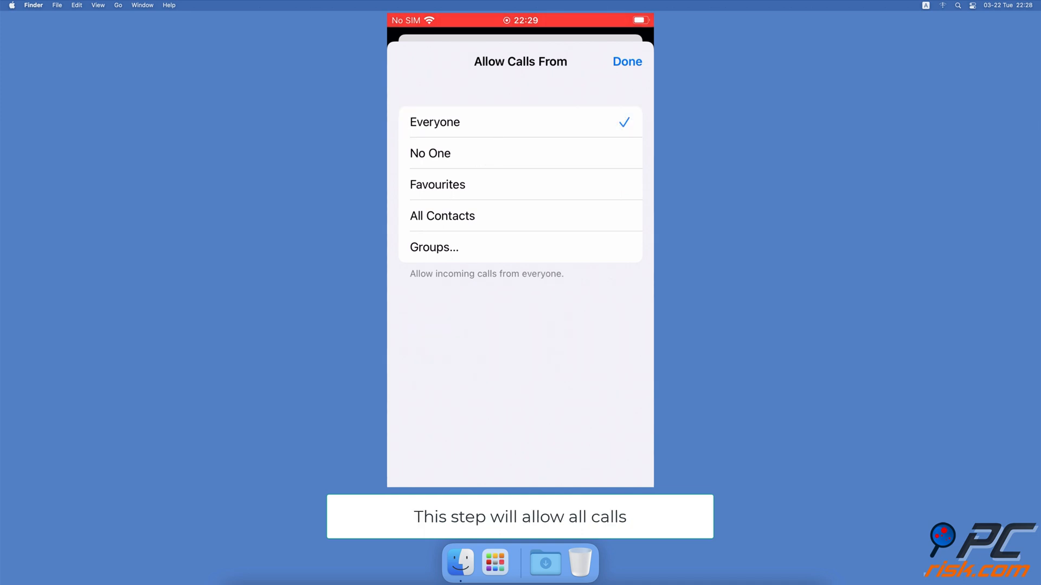
{"action": "left_click", "coordinate": [625, 61]}
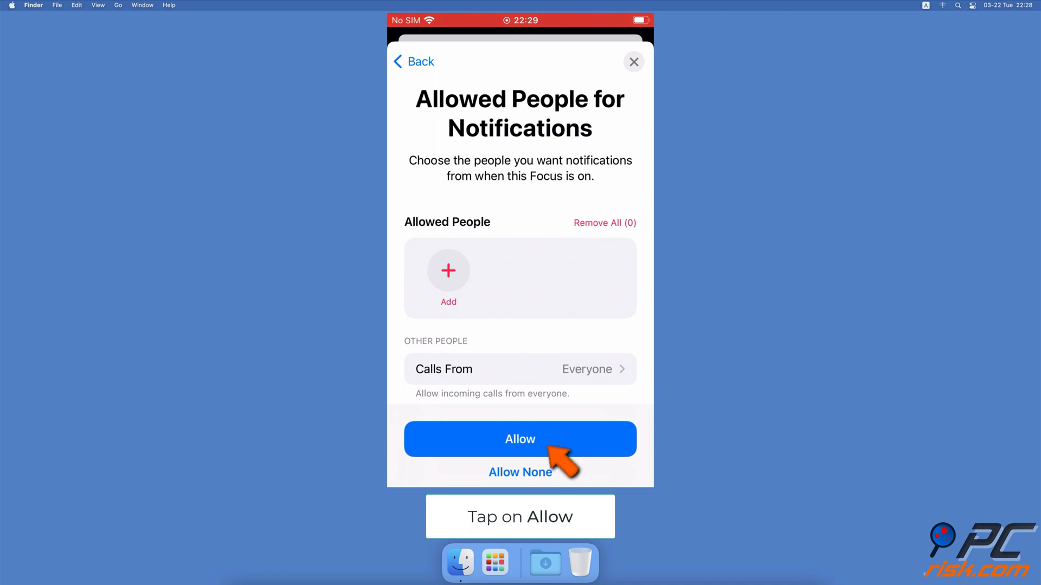
Step: Accept allowed people, then allow Books, Calendar, FaceTime and Find My as apps
{"action": "left_click", "coordinate": [520, 439]}
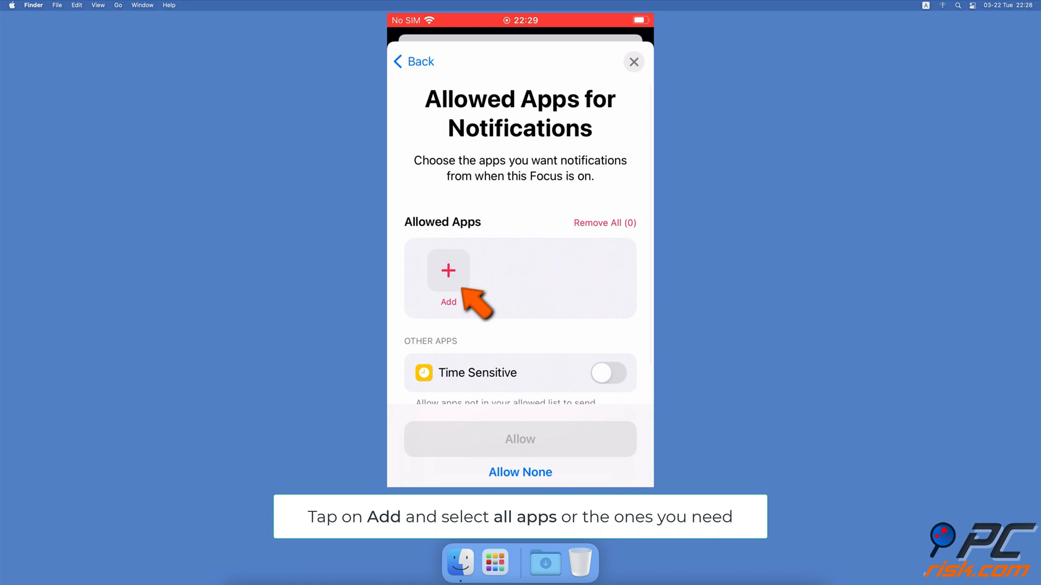
{"action": "left_click", "coordinate": [448, 279]}
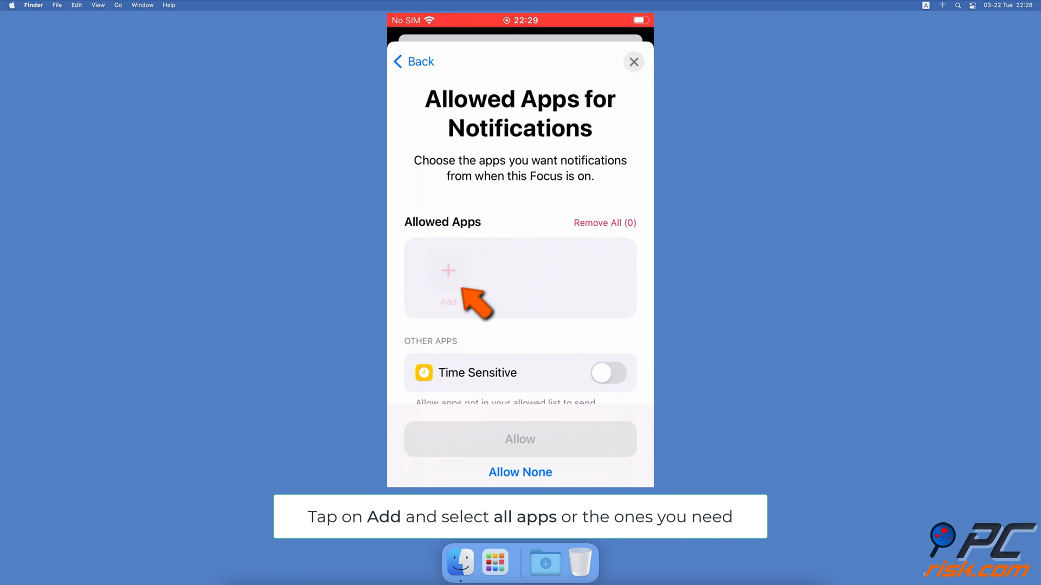
{"action": "left_click", "coordinate": [448, 277]}
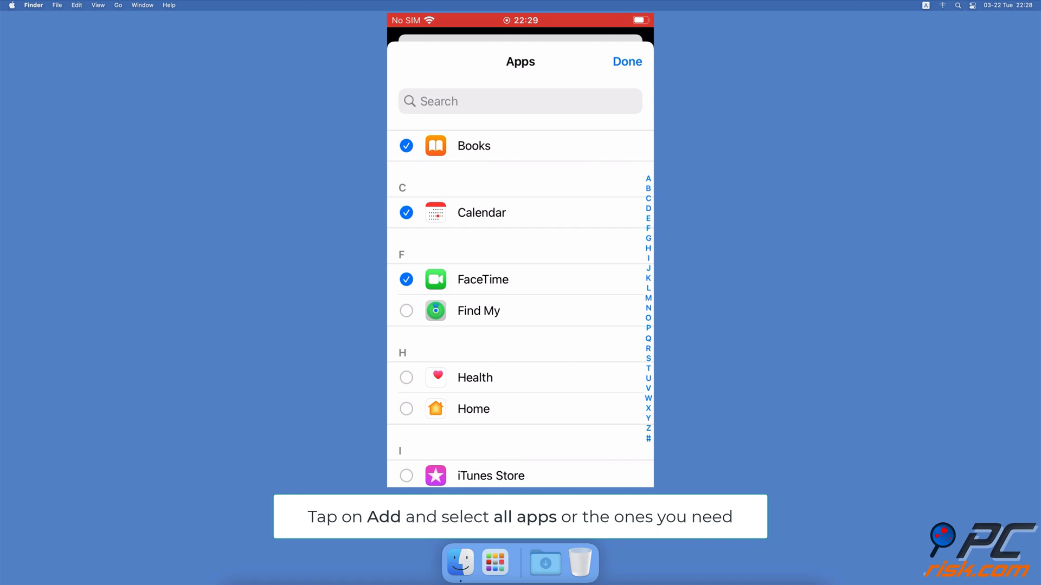
{"action": "left_click", "coordinate": [406, 311]}
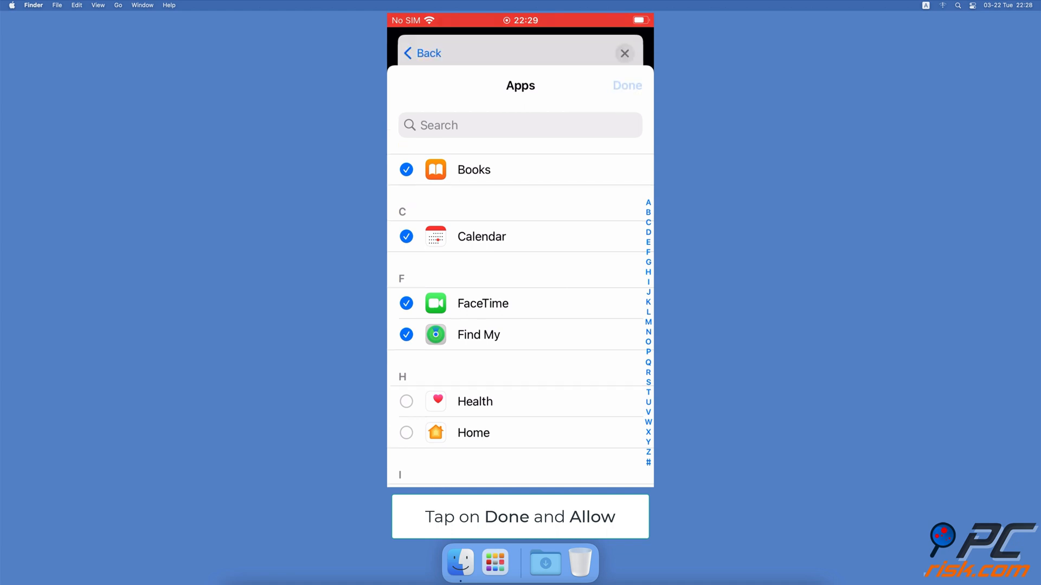
{"action": "left_click", "coordinate": [627, 85]}
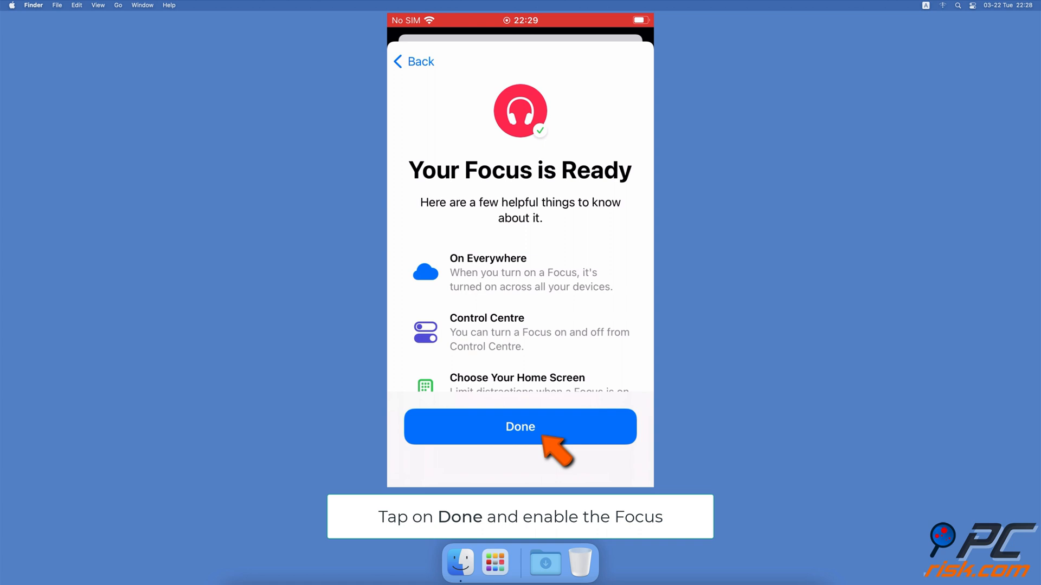
Step: Complete the Your Focus is Ready screen and switch the new Focus on
{"action": "left_click", "coordinate": [519, 426]}
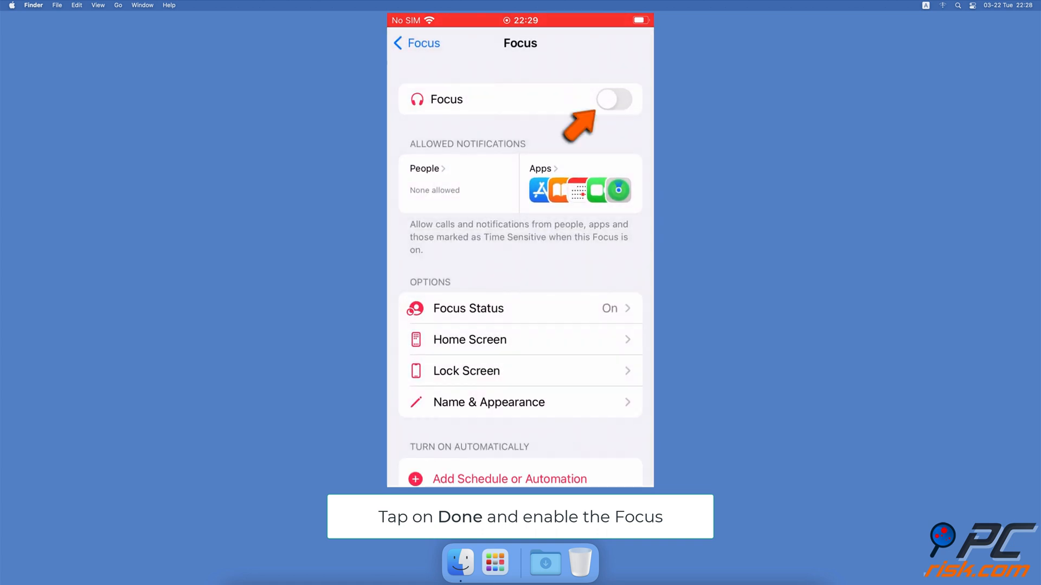
{"action": "left_click", "coordinate": [614, 99]}
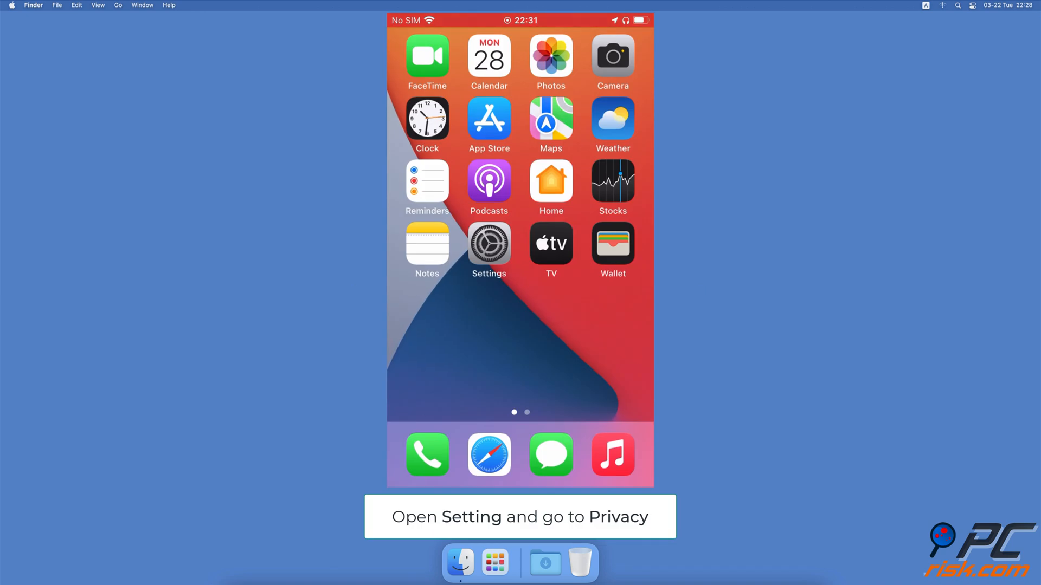
Step: In Privacy > Location Services > System Services, turn off the Status Bar Icon
{"action": "left_click", "coordinate": [488, 245]}
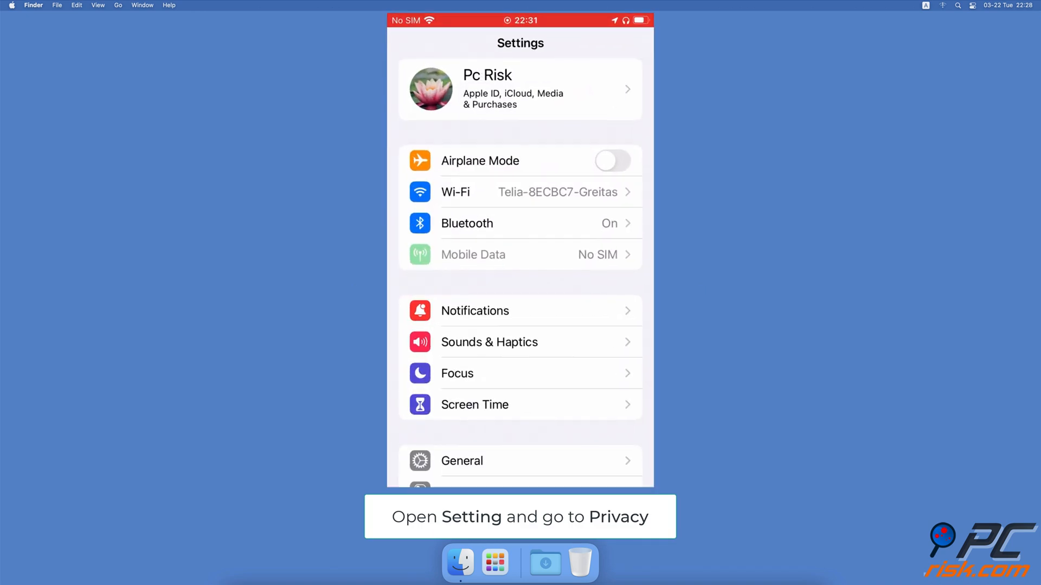
{"action": "scroll", "scroll_direction": "down", "scroll_amount": 3}
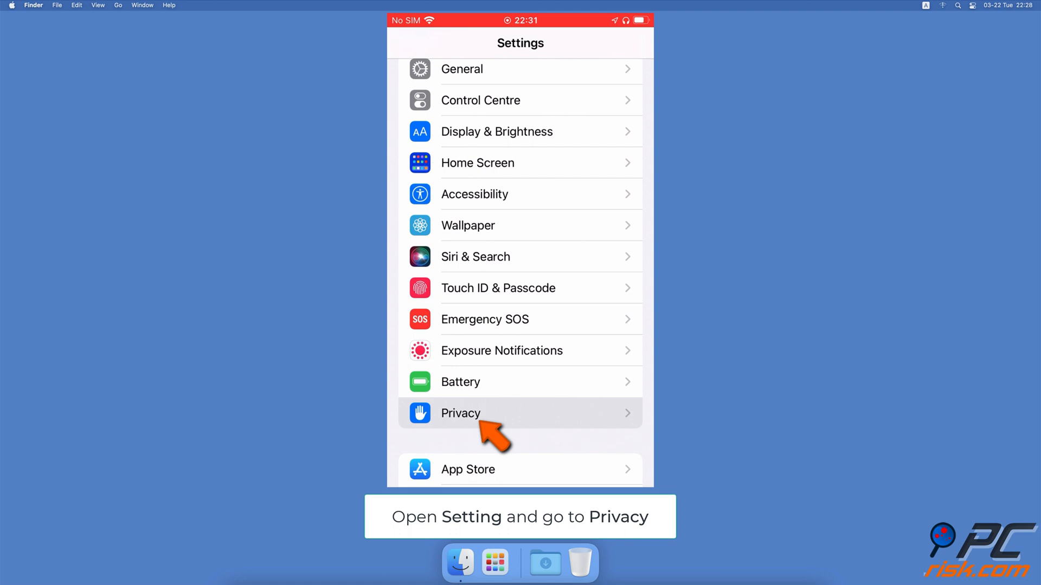
{"action": "left_click", "coordinate": [459, 413]}
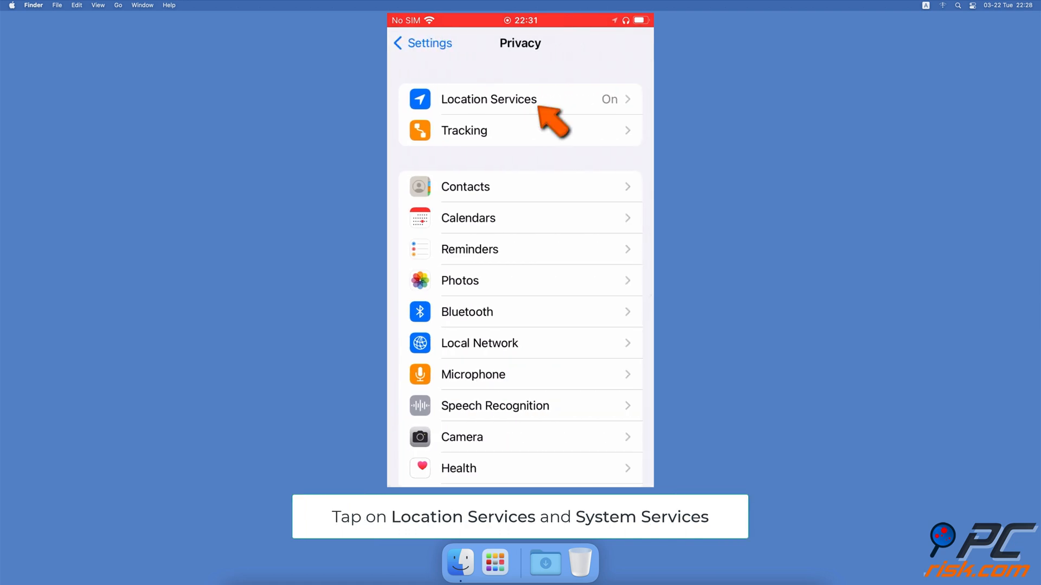
{"action": "left_click", "coordinate": [488, 99]}
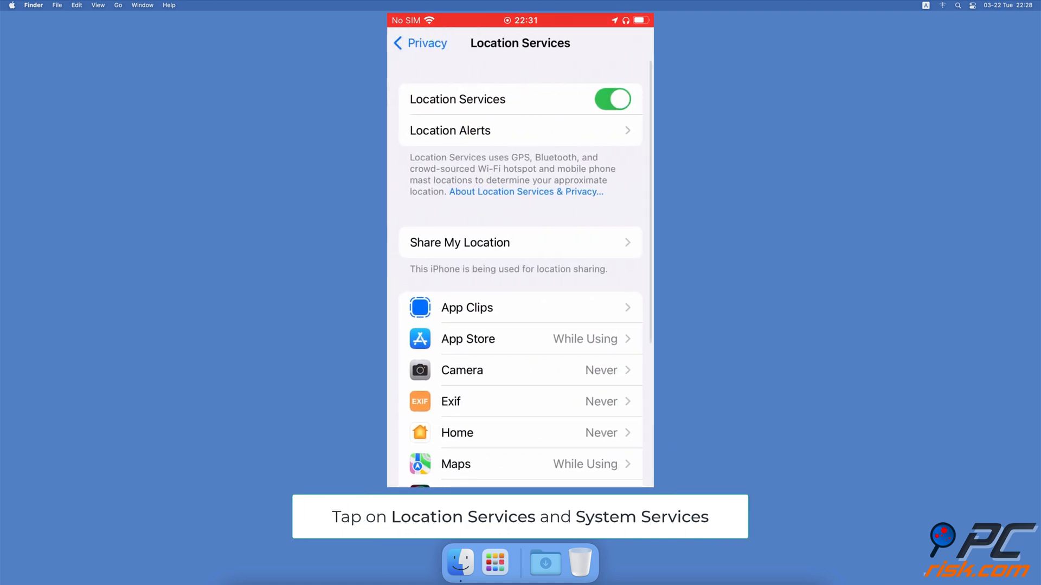
{"action": "scroll", "scroll_direction": "down", "scroll_amount": 3}
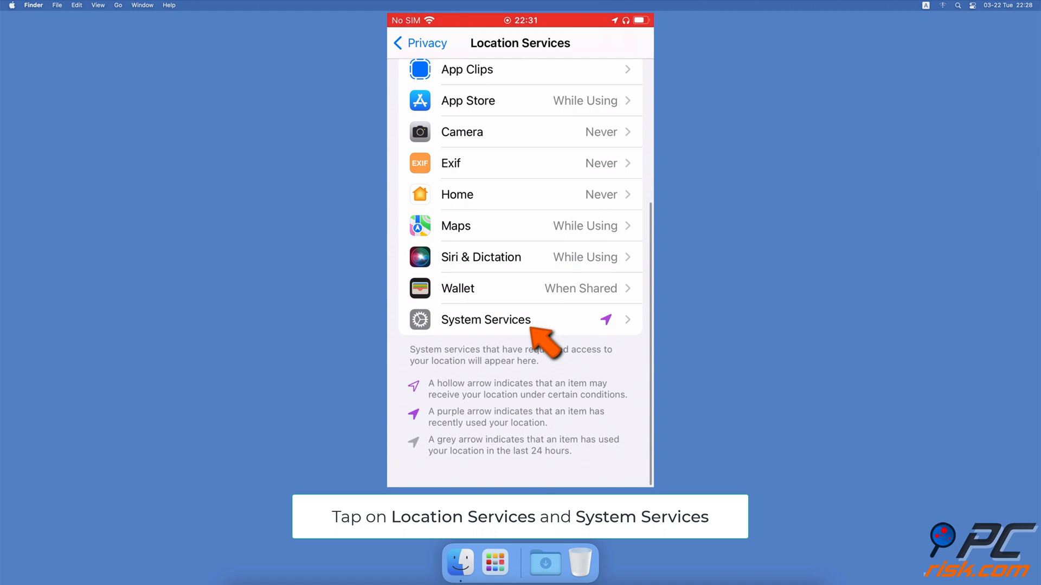
{"action": "left_click", "coordinate": [485, 319]}
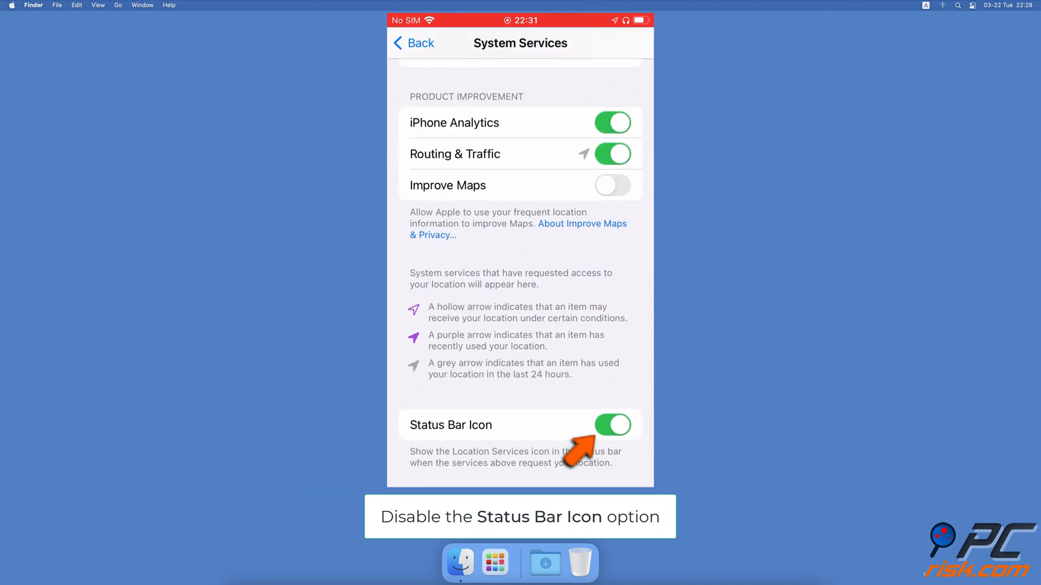
{"action": "left_click", "coordinate": [611, 425]}
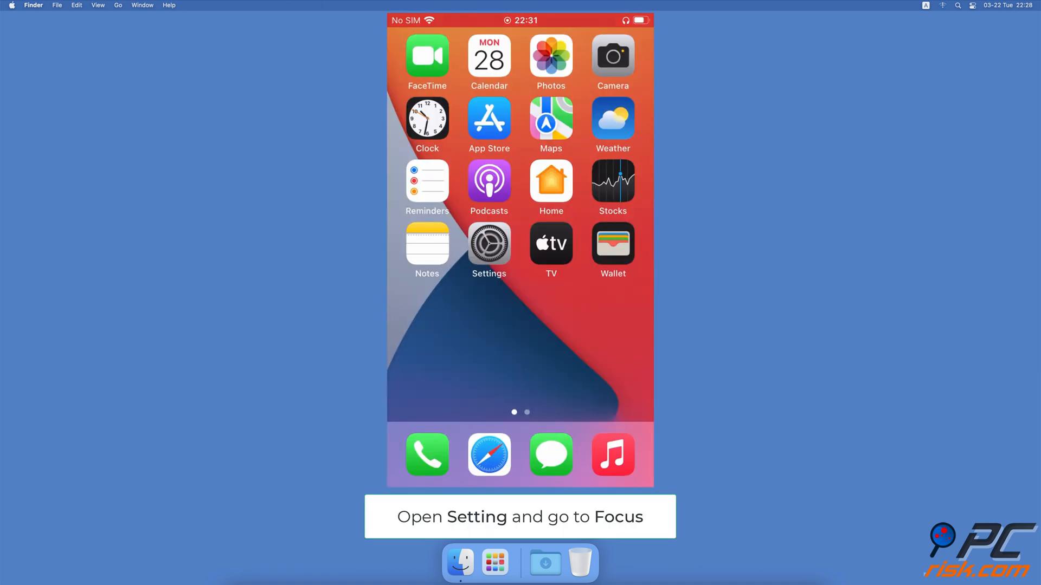
Step: In Name & Appearance, change the Focus to the card emoji in teal and save
{"action": "left_click", "coordinate": [489, 249]}
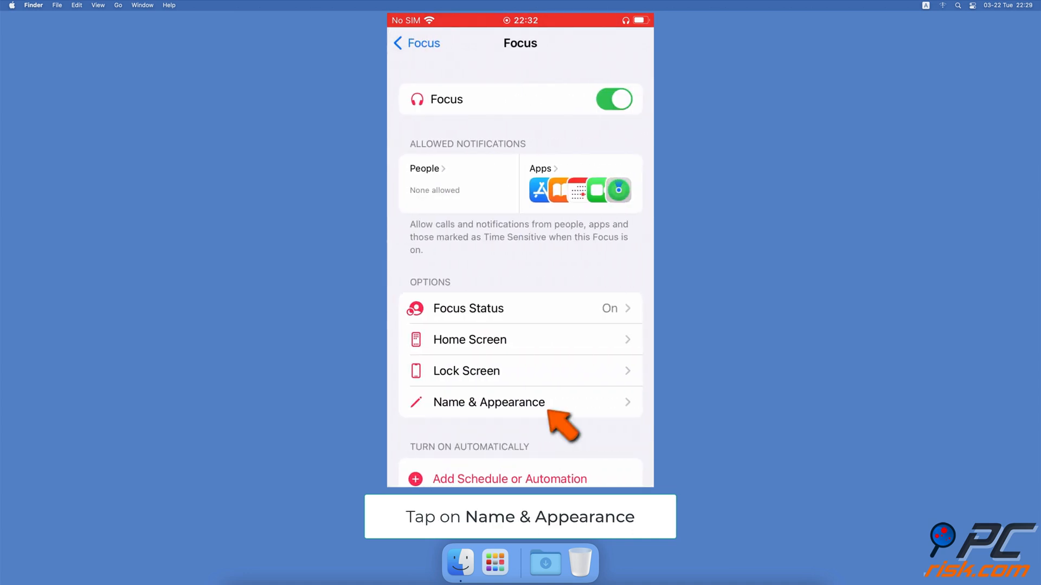
{"action": "left_click", "coordinate": [489, 402]}
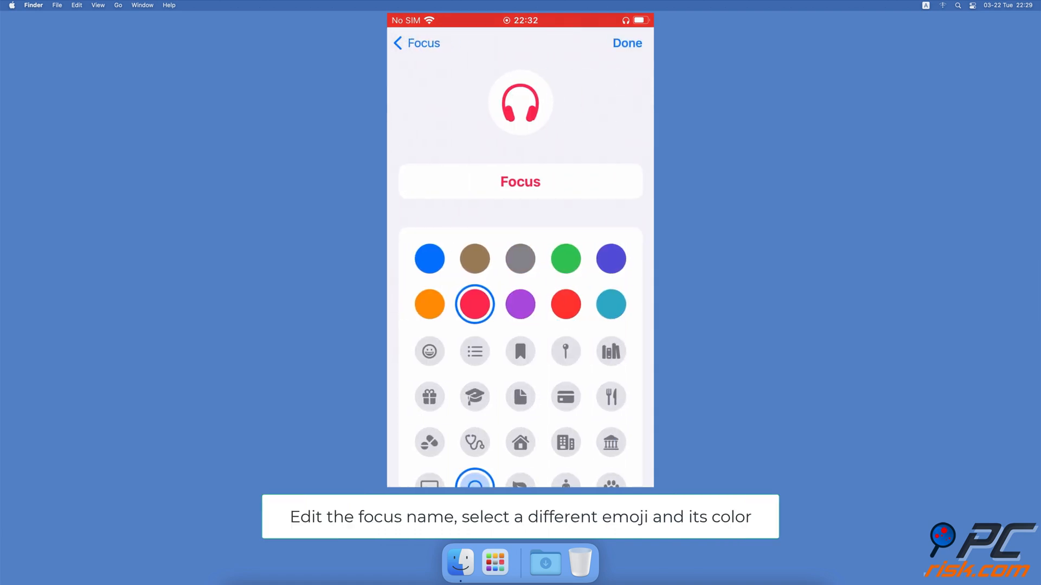
{"action": "left_click", "coordinate": [565, 397]}
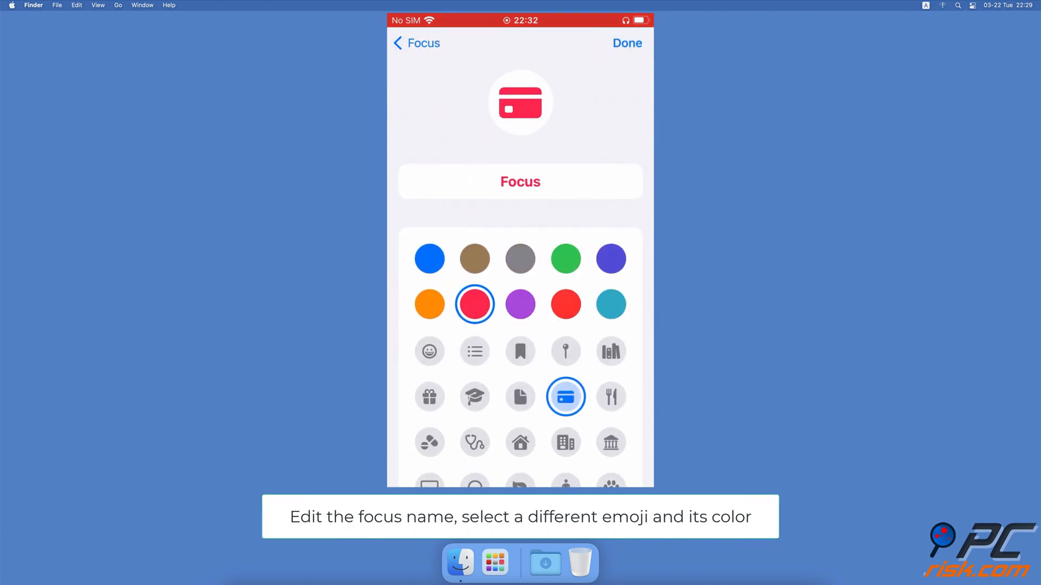
{"action": "left_click", "coordinate": [610, 303]}
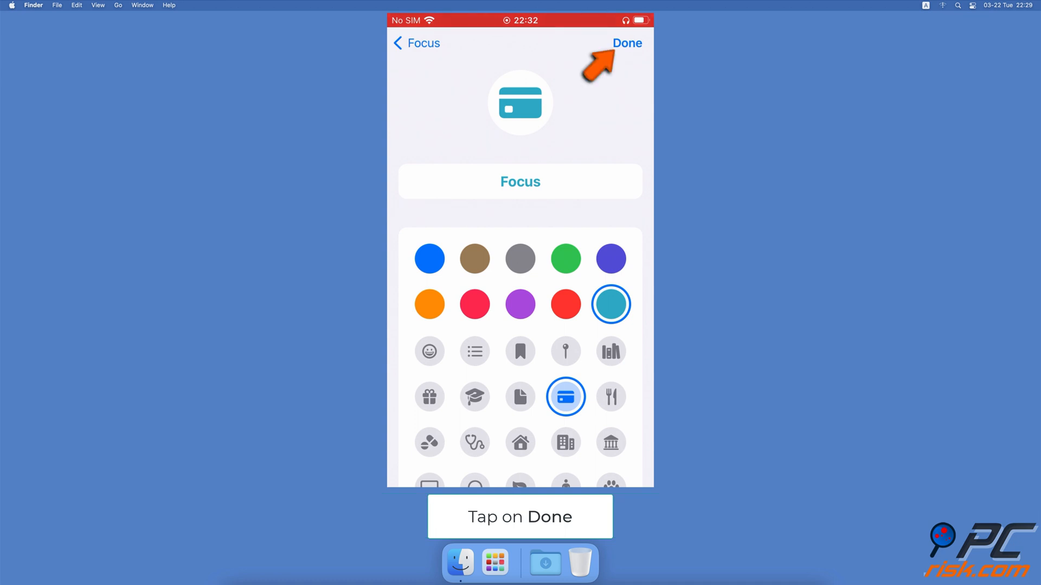
{"action": "left_click", "coordinate": [626, 42]}
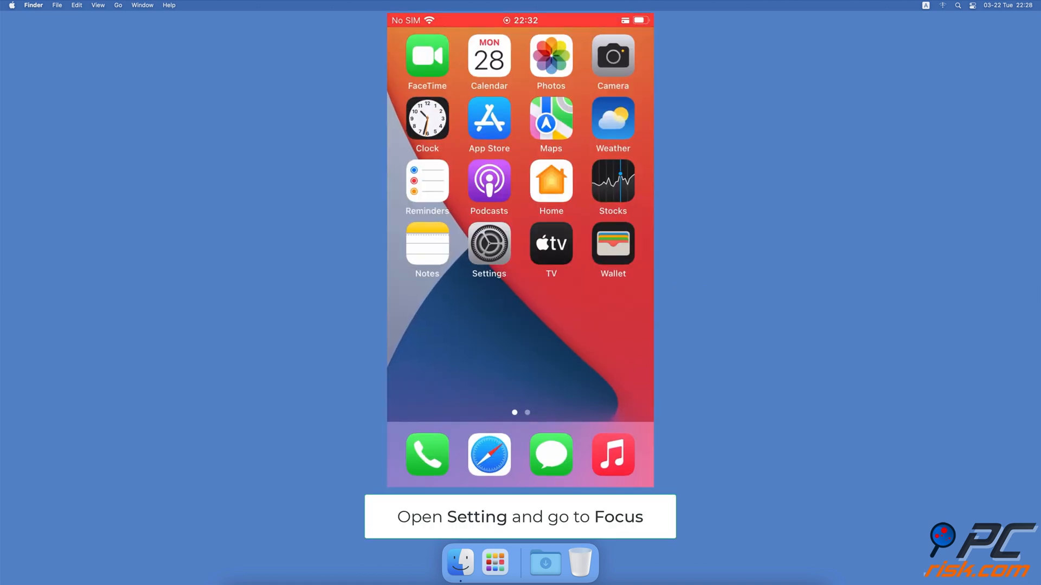
Step: Go to Settings > Focus, enter the custom Focus and toggle it off
{"action": "left_click", "coordinate": [489, 243]}
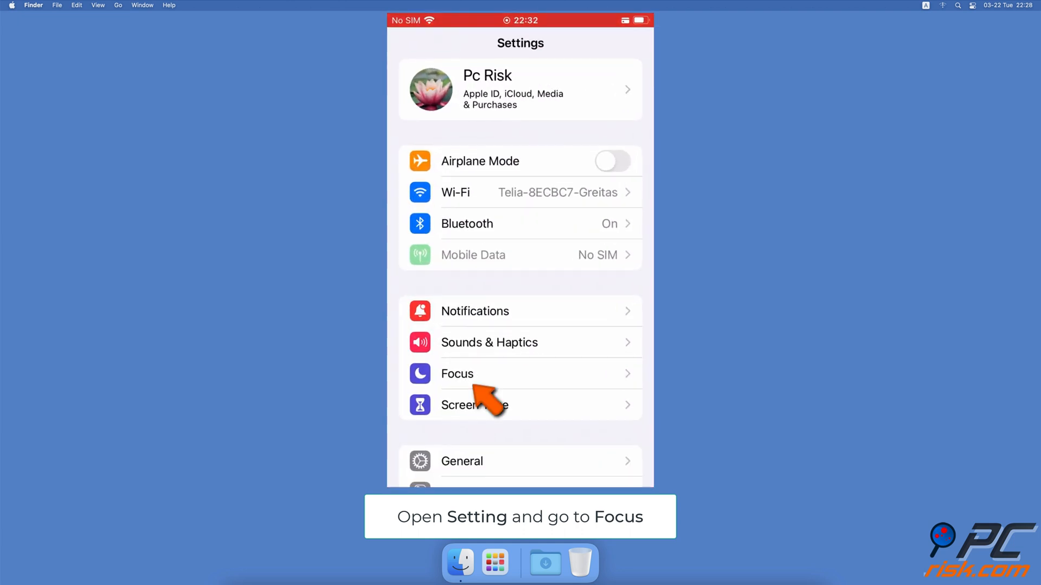
{"action": "left_click", "coordinate": [457, 372]}
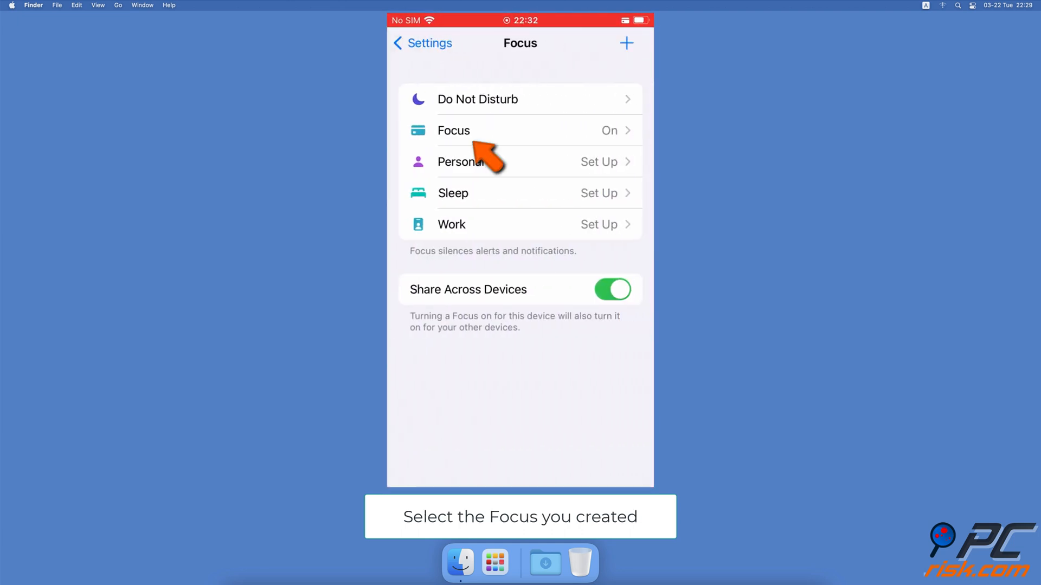
{"action": "left_click", "coordinate": [454, 130]}
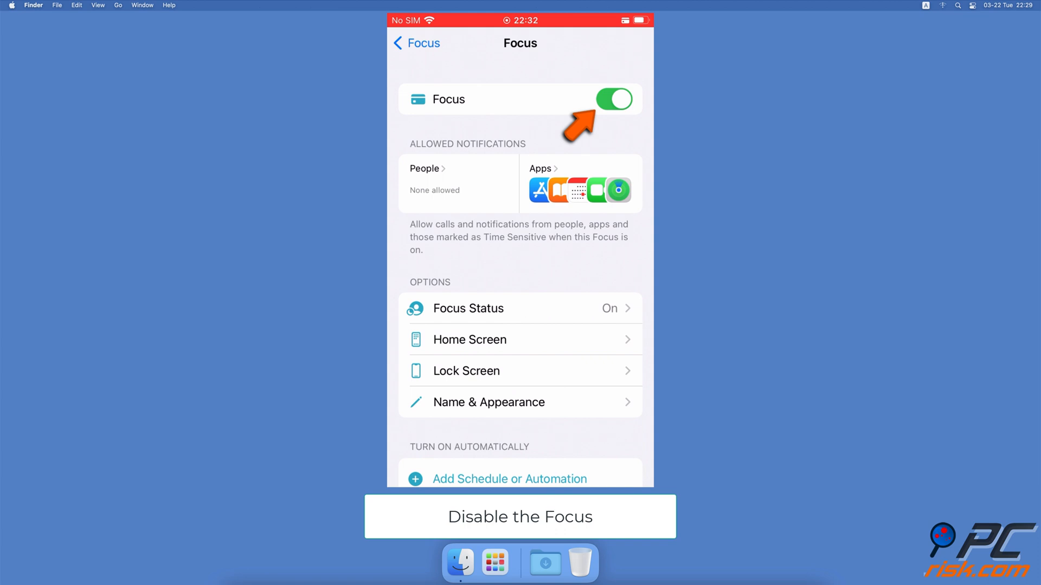
{"action": "left_click", "coordinate": [613, 98]}
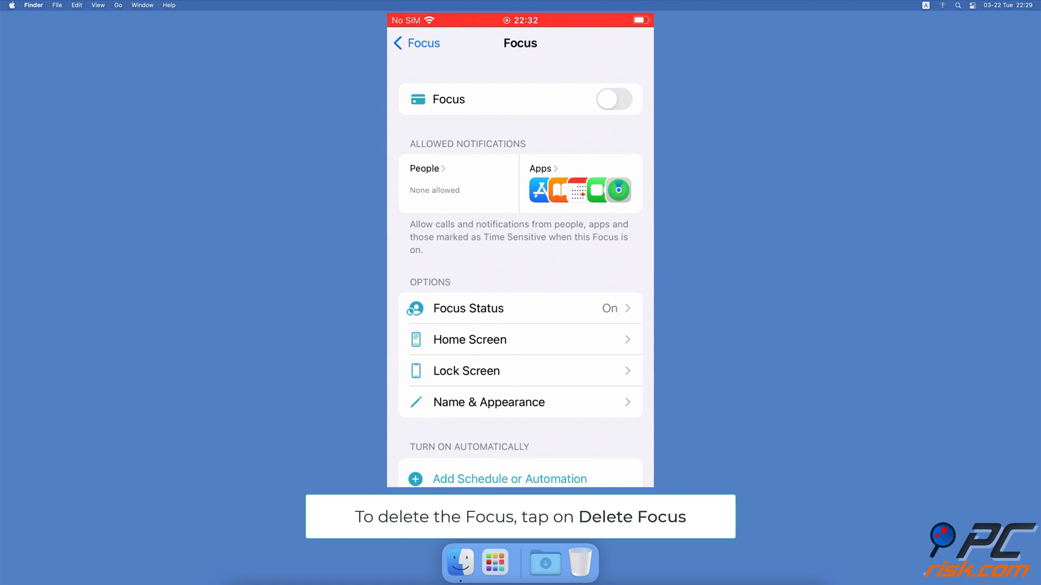
Step: Delete the custom Focus and confirm the deletion
{"action": "scroll", "scroll_direction": "down", "scroll_amount": 3}
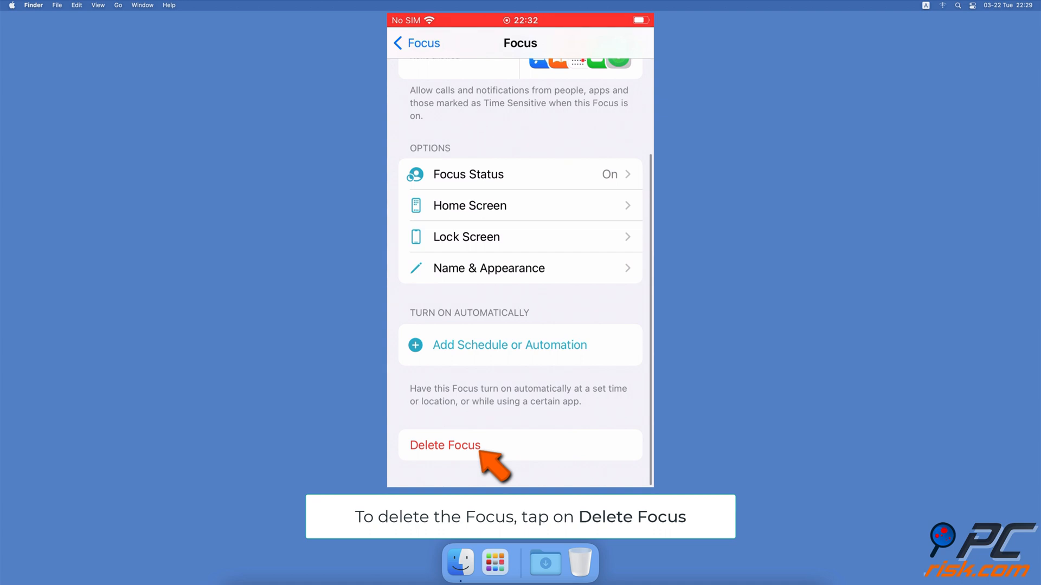
{"action": "left_click", "coordinate": [444, 444]}
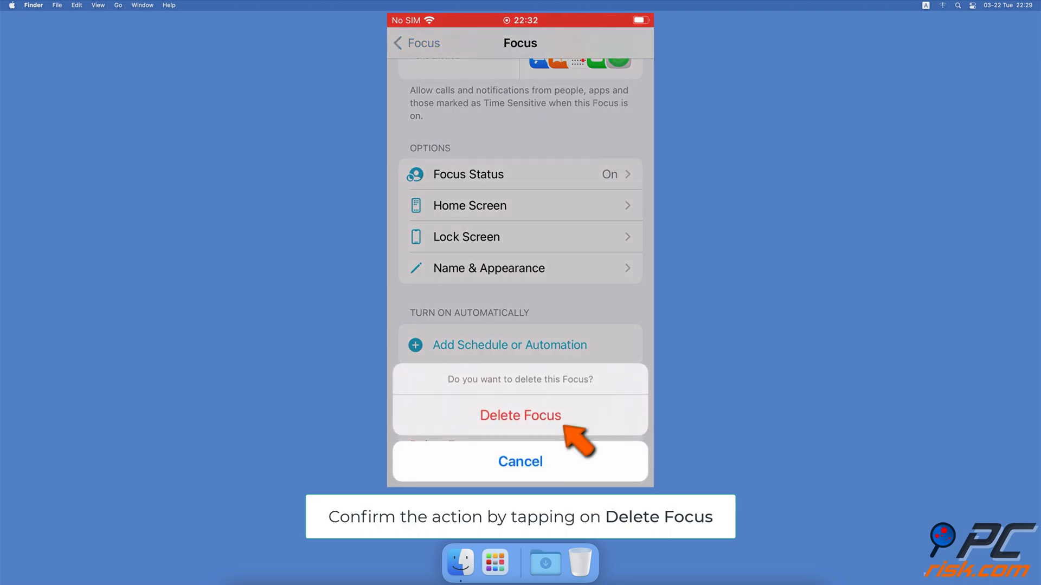
{"action": "left_click", "coordinate": [519, 416]}
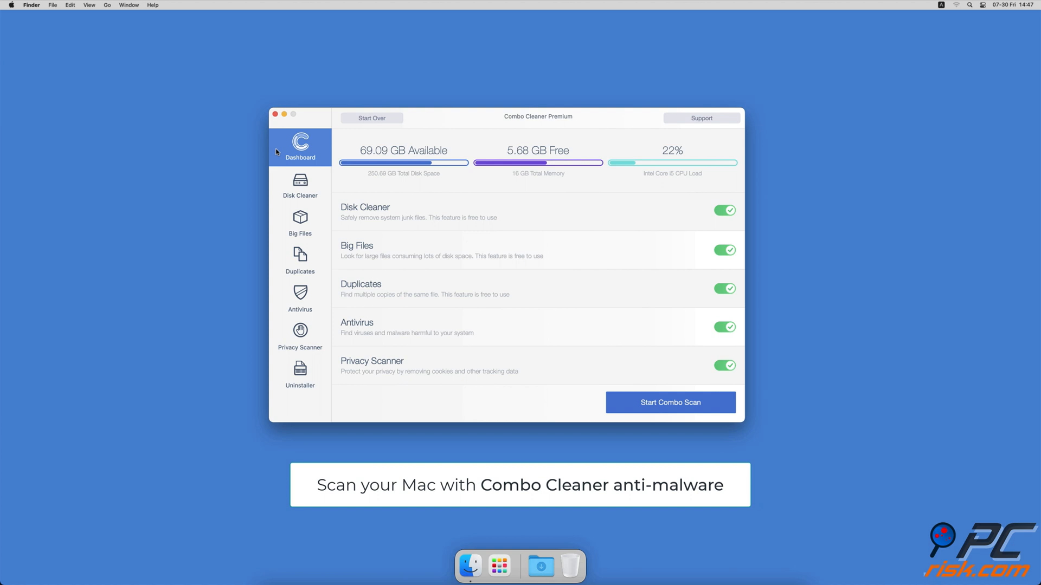
Step: Start a Full Scan in Antivirus, then remove 2.7 GB of junk in Disk Cleaner
{"action": "left_click", "coordinate": [299, 299]}
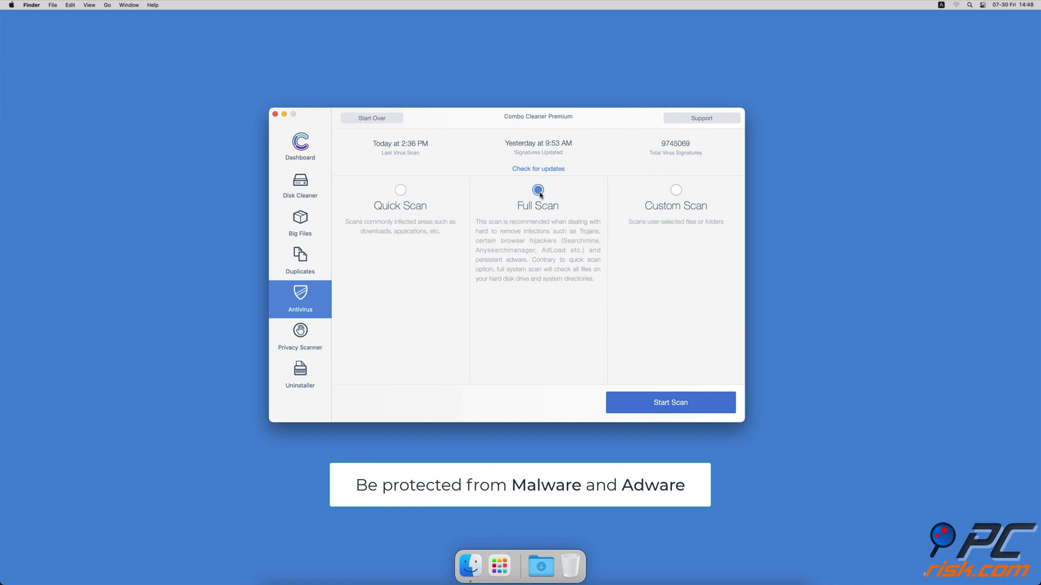
{"action": "left_click", "coordinate": [668, 402]}
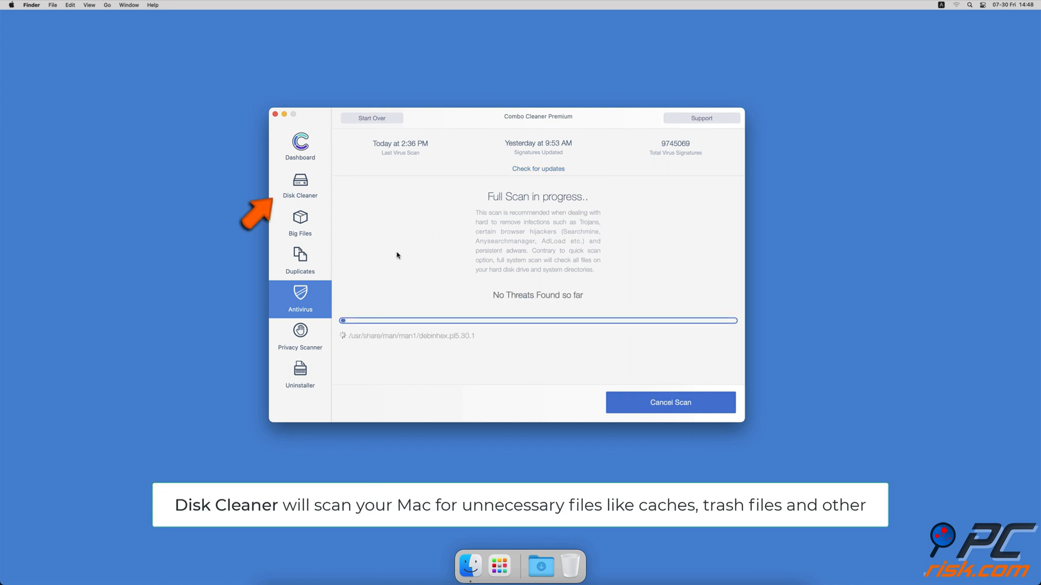
{"action": "left_click", "coordinate": [299, 184]}
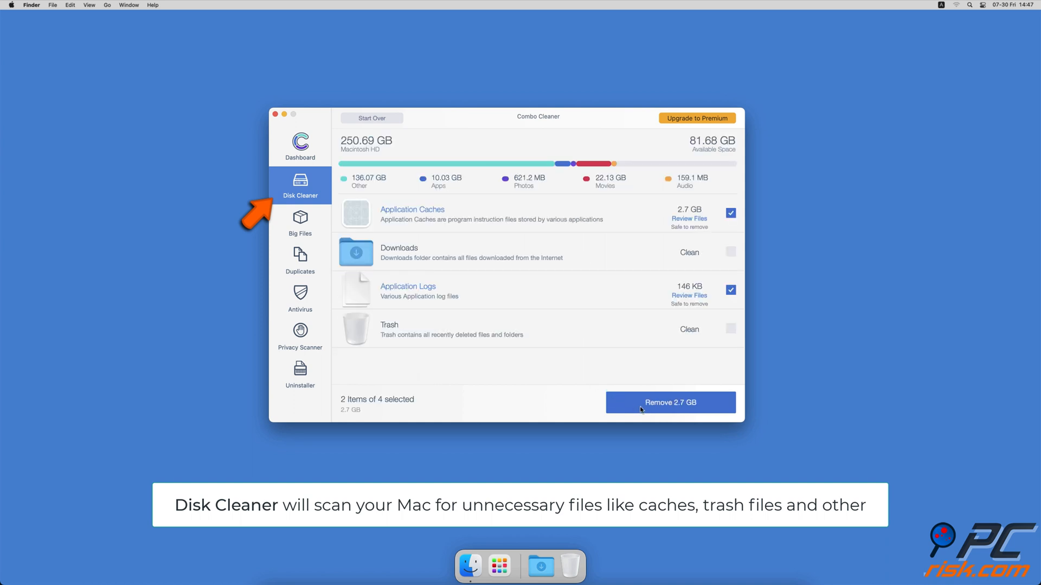
{"action": "left_click", "coordinate": [670, 403]}
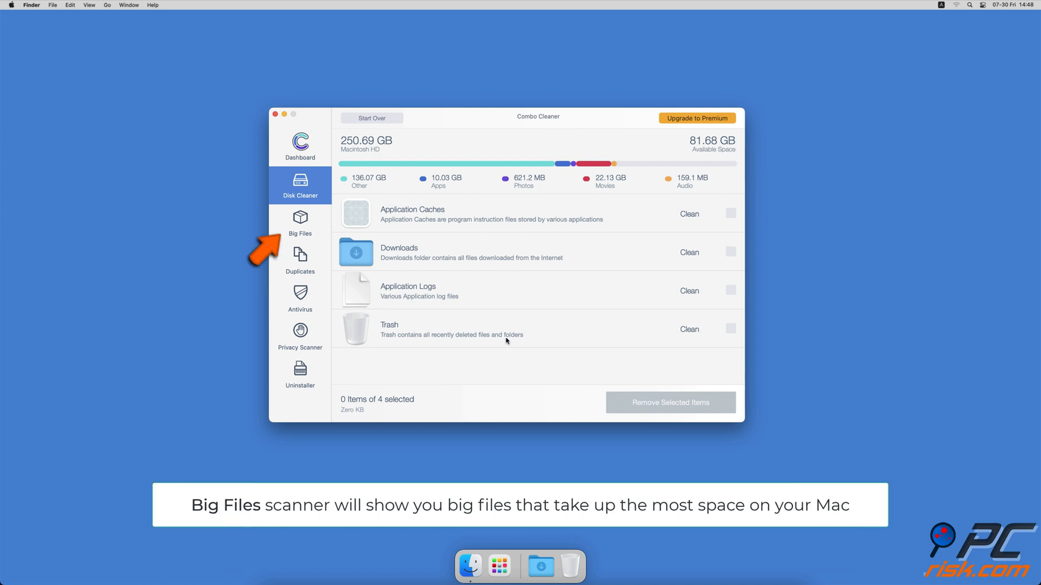
Step: Scan the home folder for Big Files, then scan for Duplicates listing 2,040 items
{"action": "left_click", "coordinate": [300, 222]}
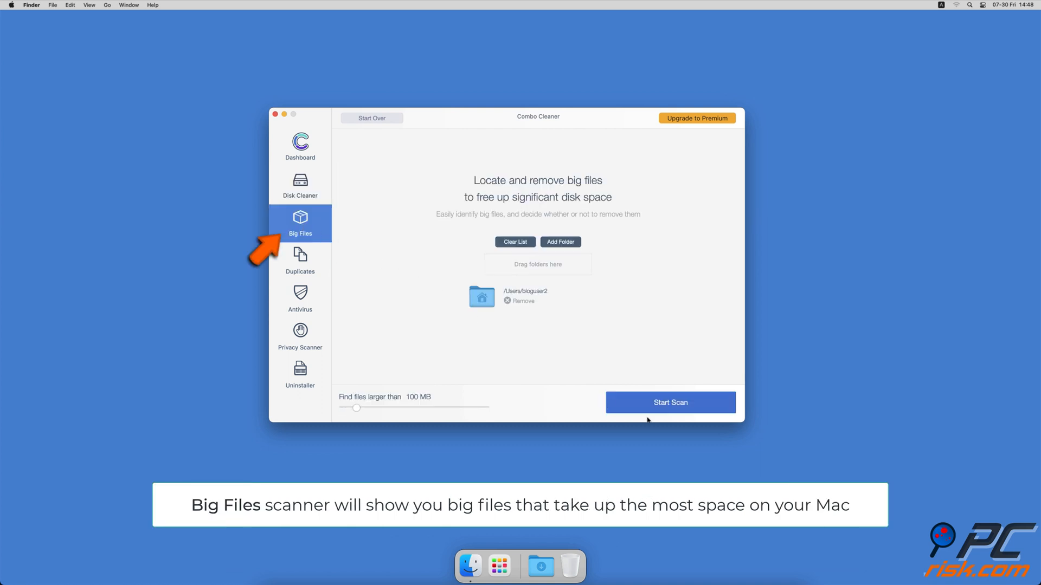
{"action": "left_click", "coordinate": [670, 402]}
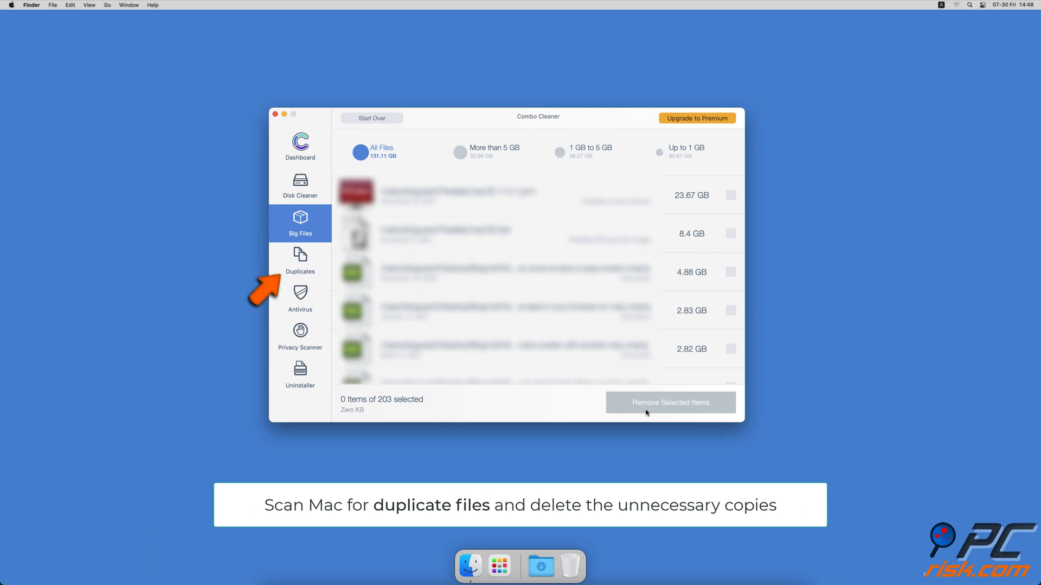
{"action": "left_click", "coordinate": [300, 261]}
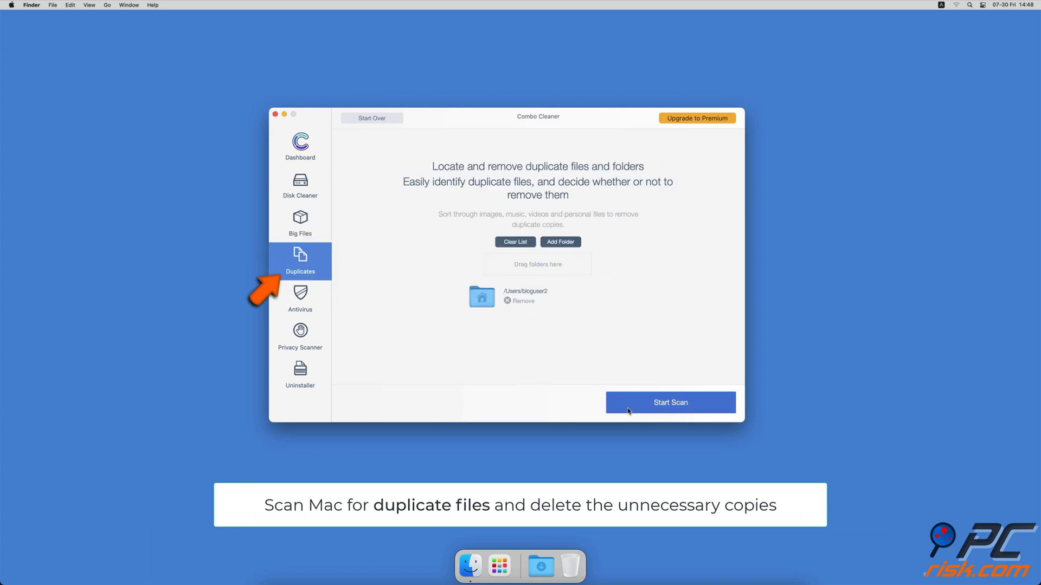
{"action": "left_click", "coordinate": [669, 402]}
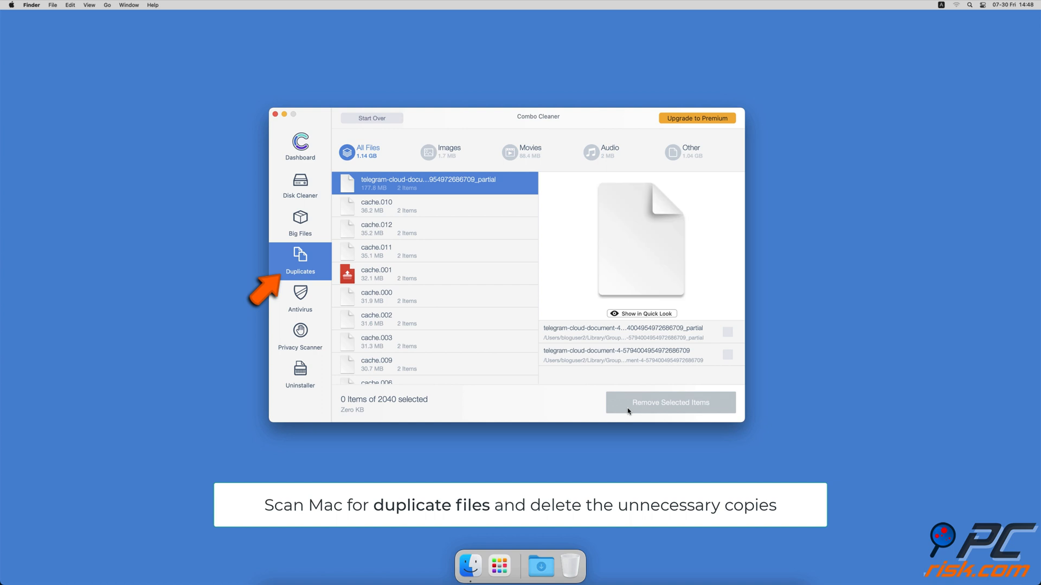
Step: Run the Privacy Scanner and Uninstaller scans, then return to the Dashboard
{"action": "left_click", "coordinate": [301, 338]}
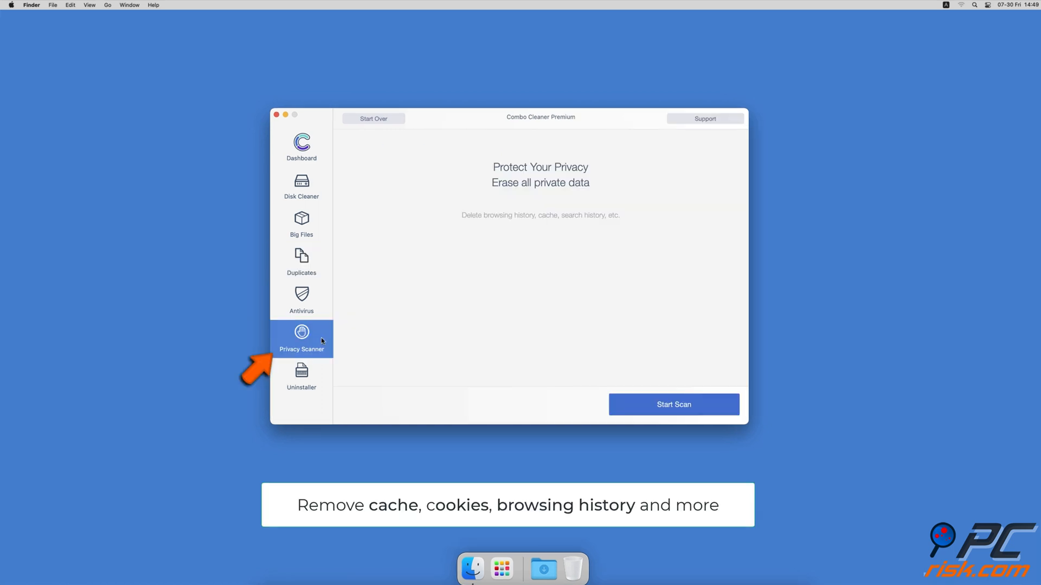
{"action": "left_click", "coordinate": [673, 405]}
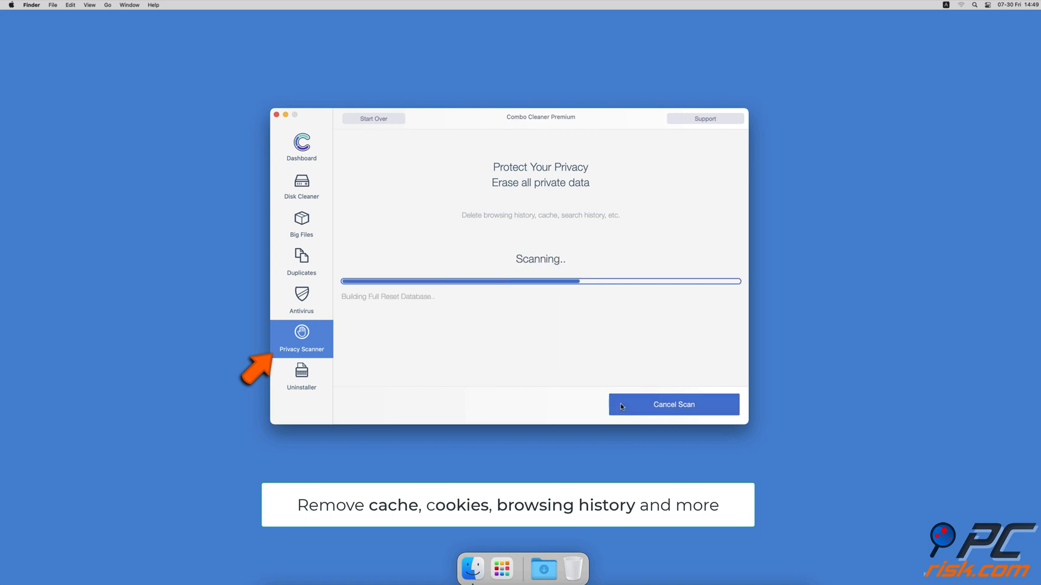
{"action": "left_click", "coordinate": [301, 379]}
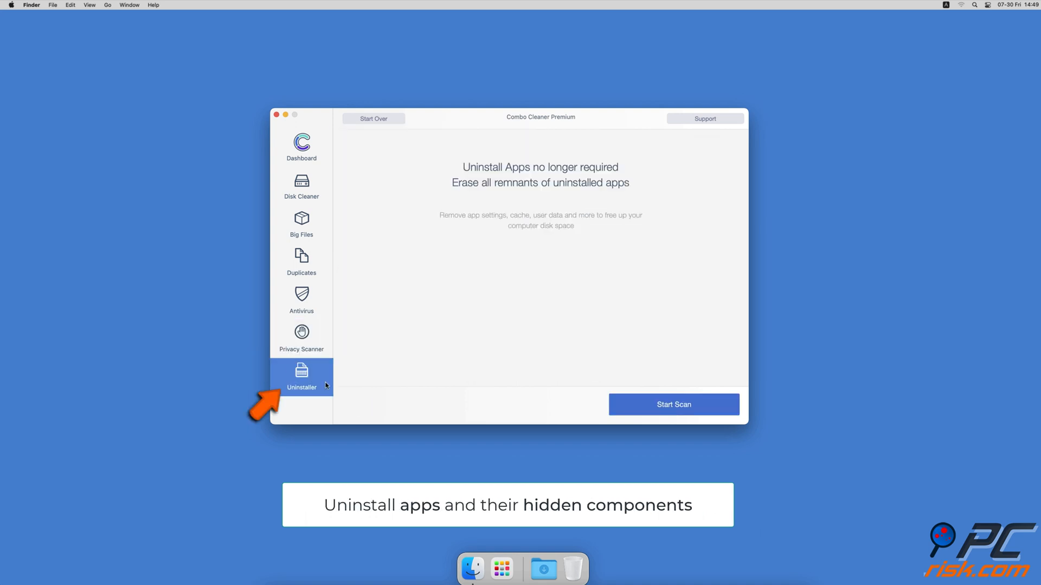
{"action": "mouse_move", "coordinate": [573, 404]}
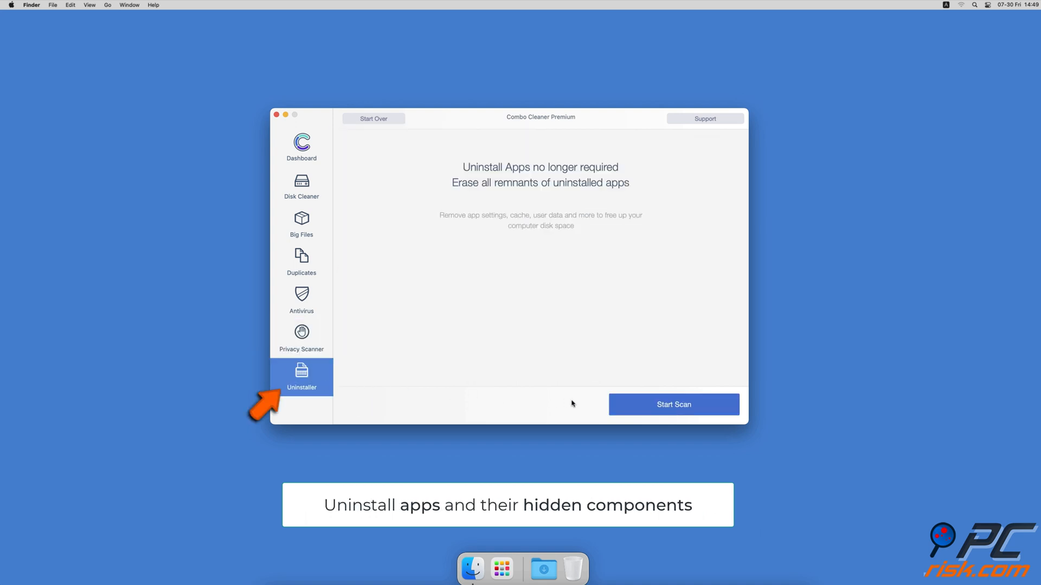
{"action": "left_click", "coordinate": [673, 405]}
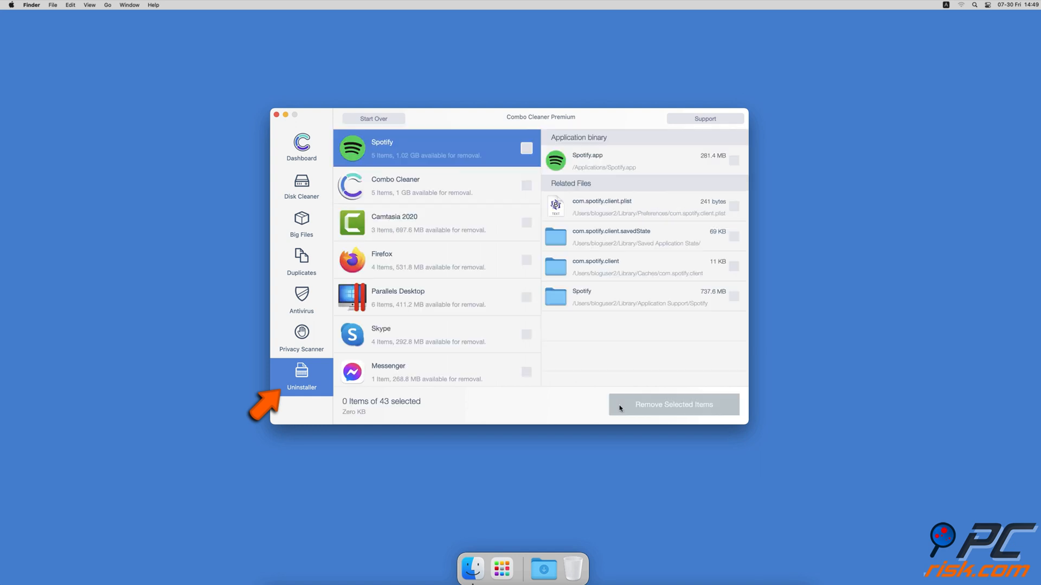
{"action": "left_click", "coordinate": [300, 146]}
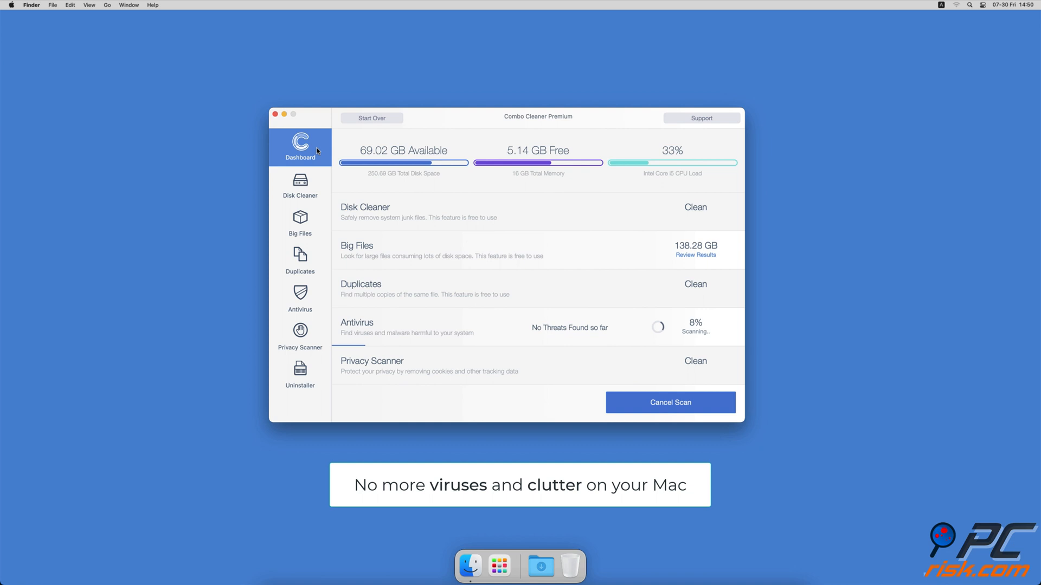